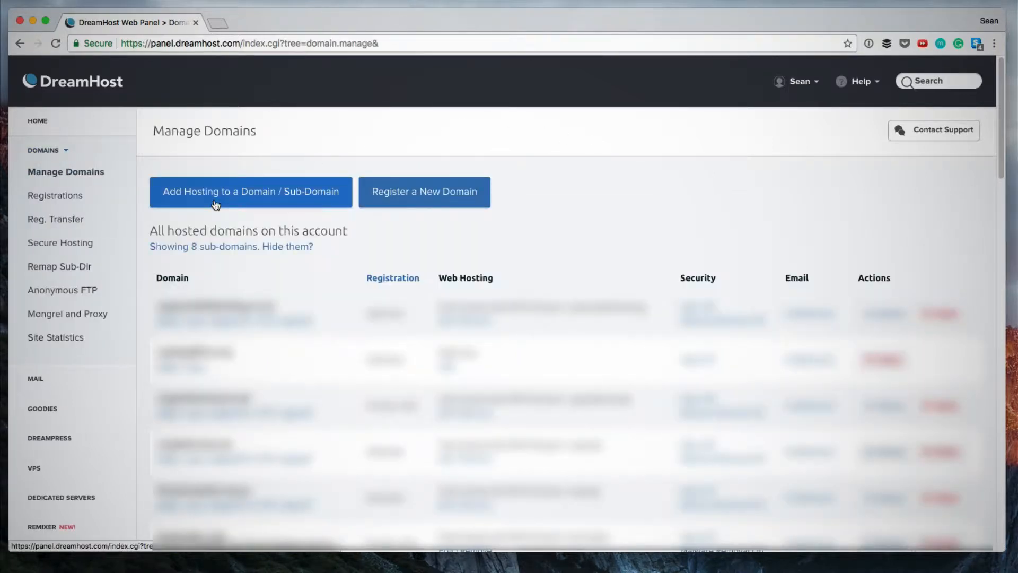
# Step: Open the 'Add Hosting to a Domain / Sub-Domain' form from Manage Domains
pyautogui.click(251, 191)
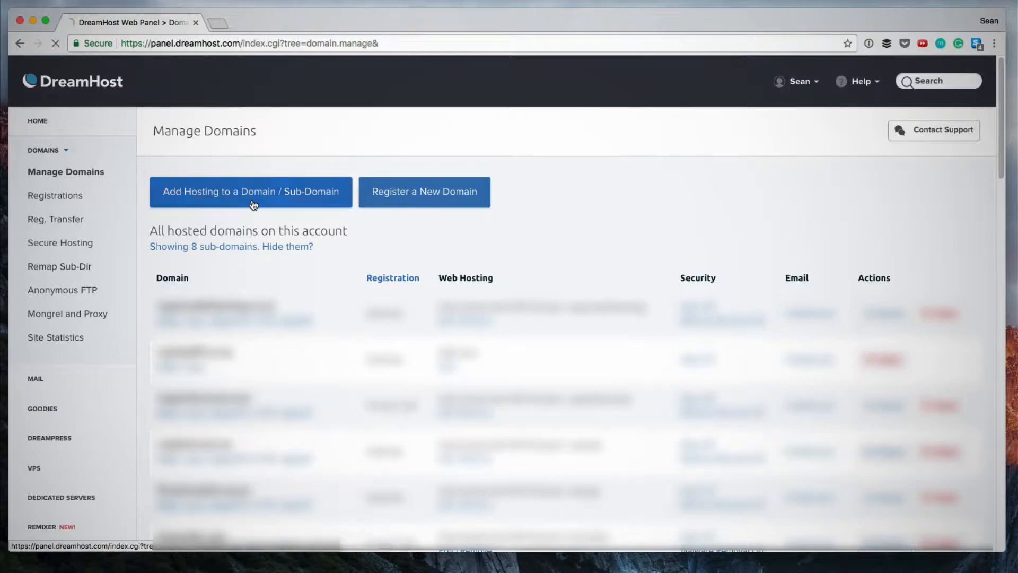
pyautogui.click(250, 192)
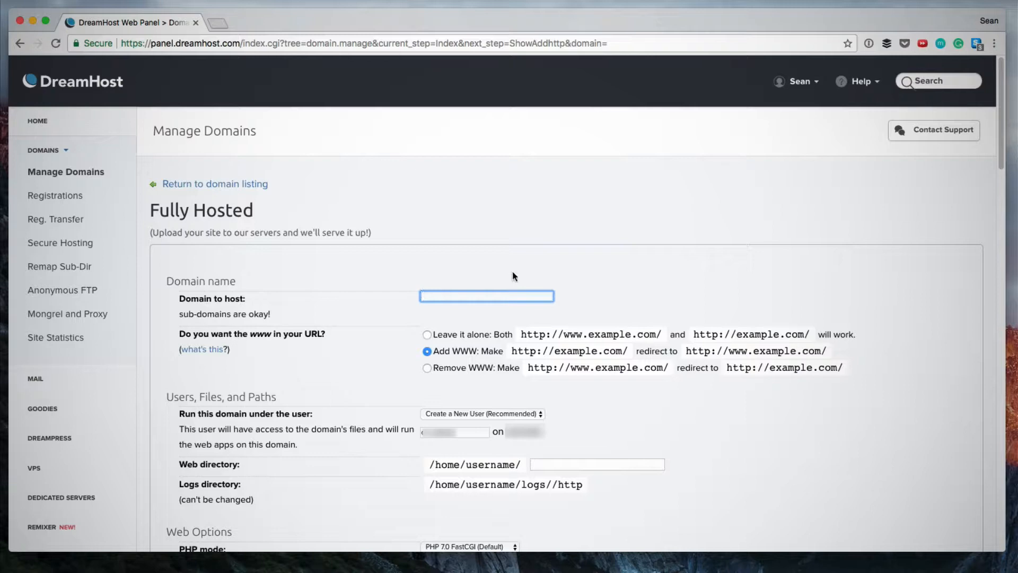
pyautogui.moveTo(537, 245)
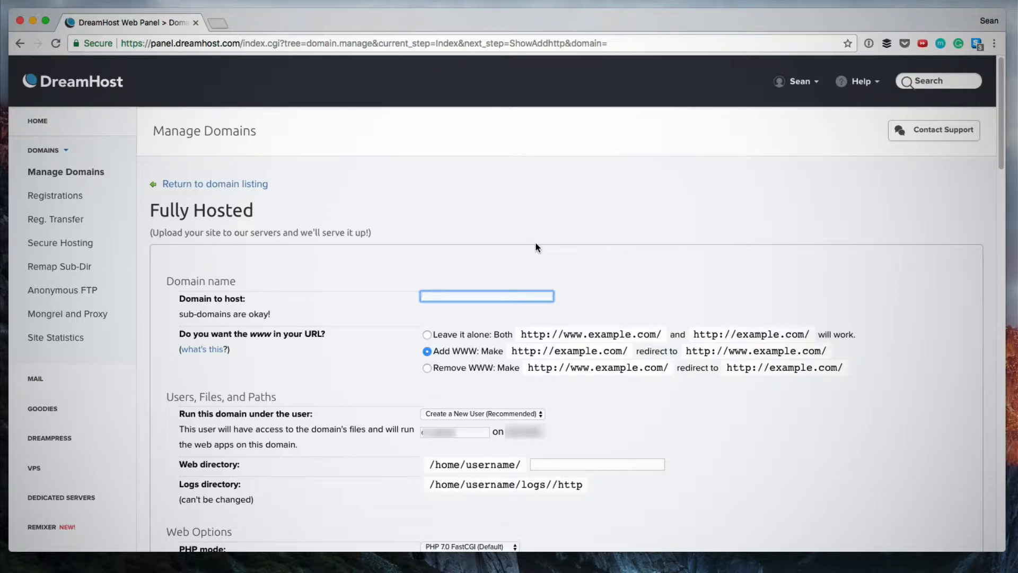
pyautogui.moveTo(536, 243)
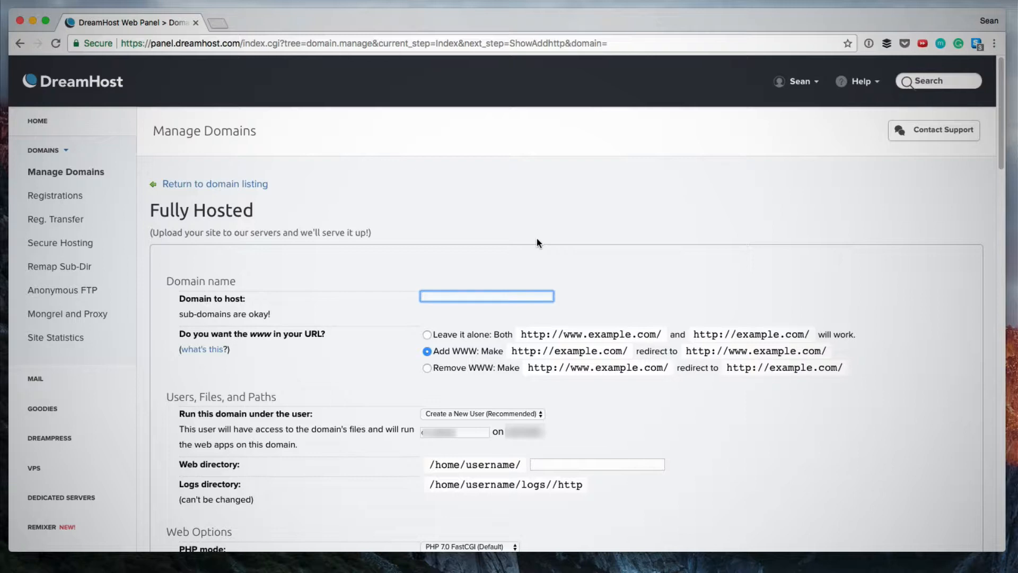
pyautogui.moveTo(531, 221)
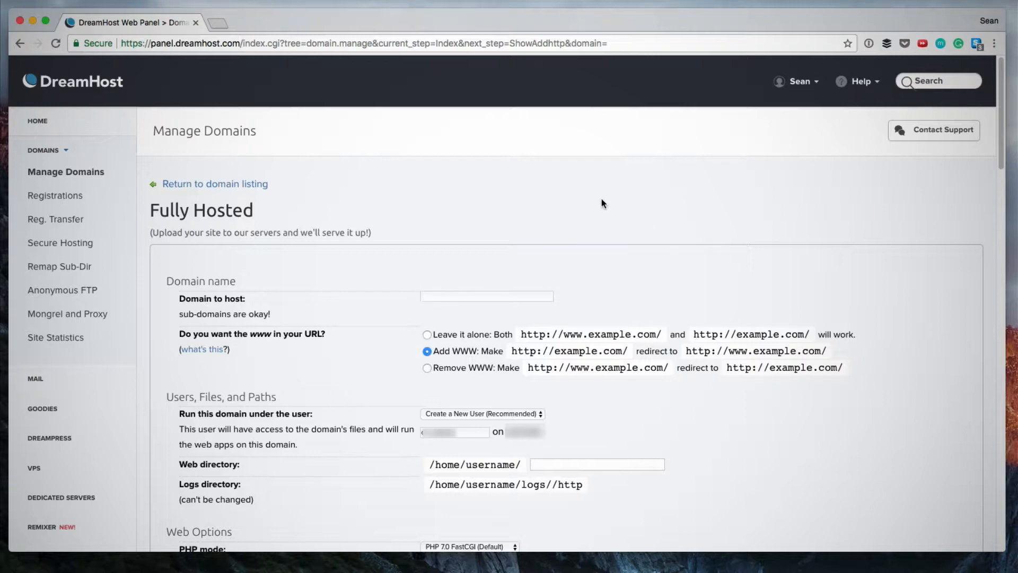
# Step: Submit my.posmay.com for DNS-only hosting (rejected: DNS management not allowed on subdomains)
pyautogui.scroll(-3)
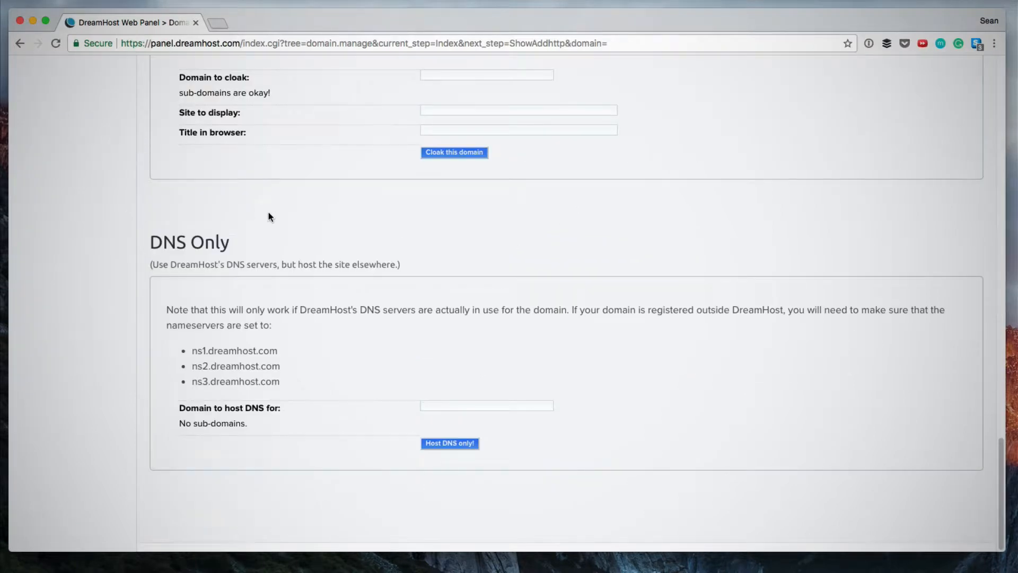
pyautogui.moveTo(444, 400)
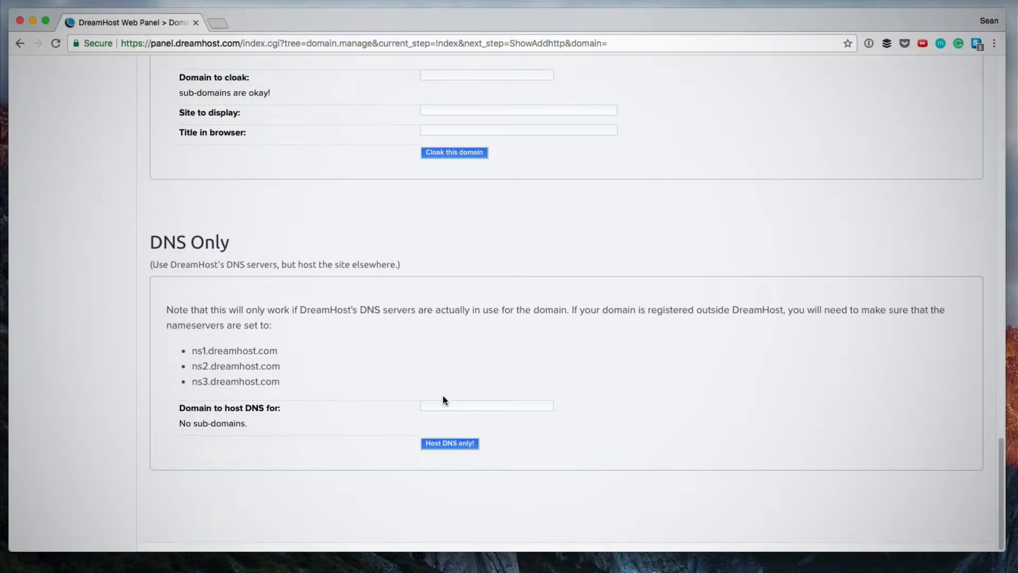
pyautogui.write('my')
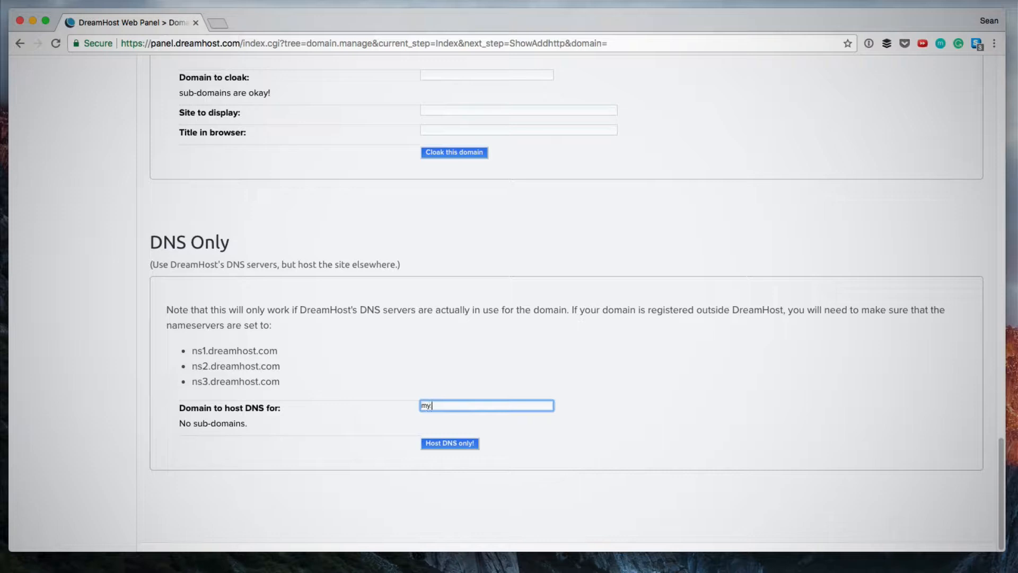
pyautogui.write('.posmay.com')
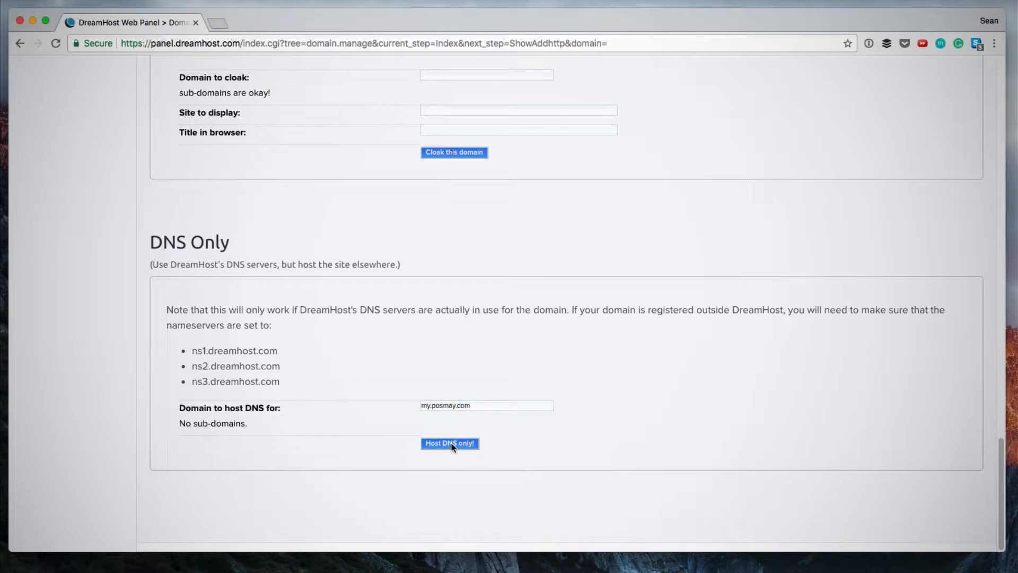
pyautogui.click(449, 443)
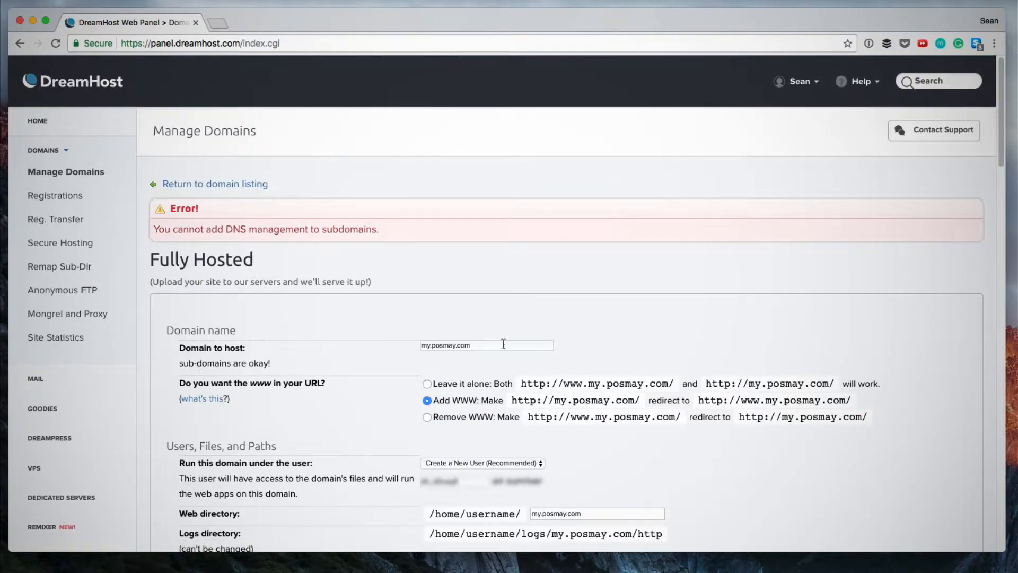
pyautogui.moveTo(439, 271)
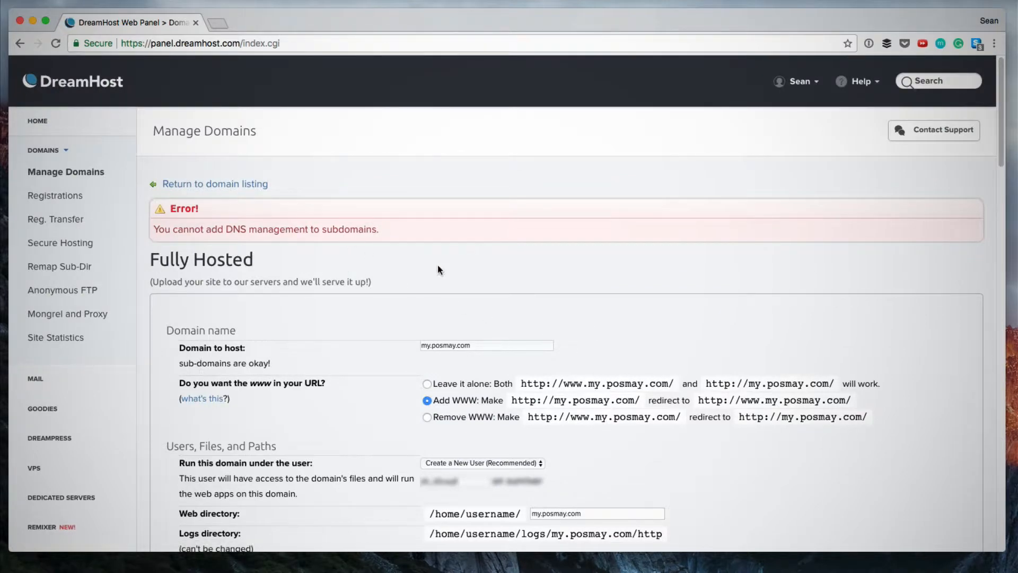
pyautogui.moveTo(591, 341)
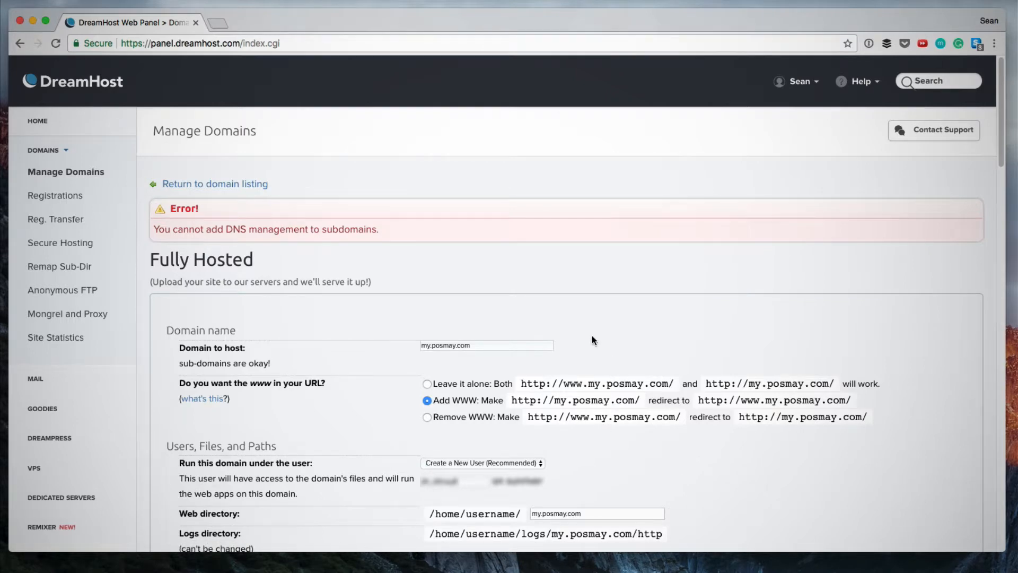
# Step: Fully host my.posmay.com with the prefilled settings, receiving the success confirmation
pyautogui.scroll(-3)
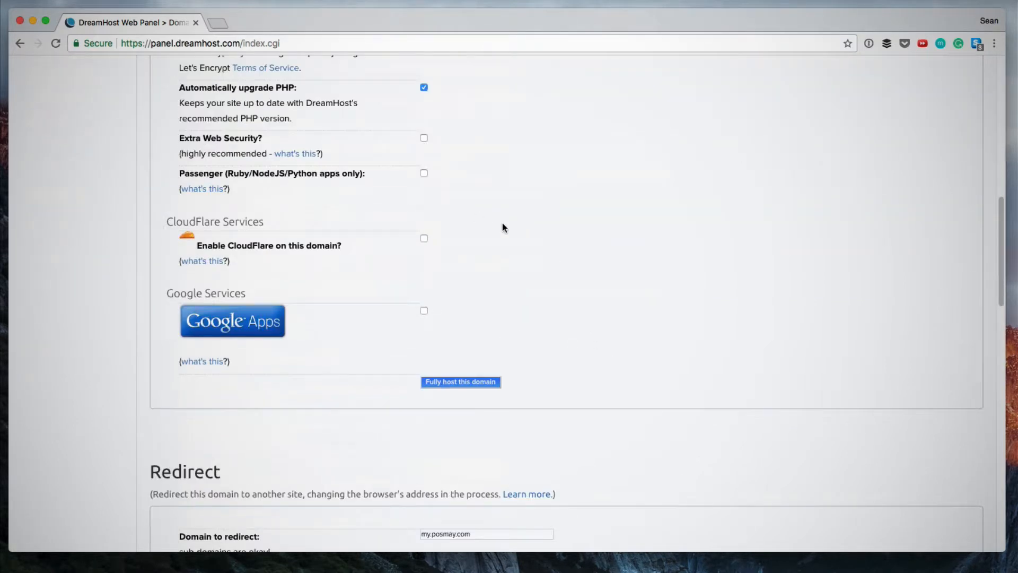
pyautogui.click(460, 381)
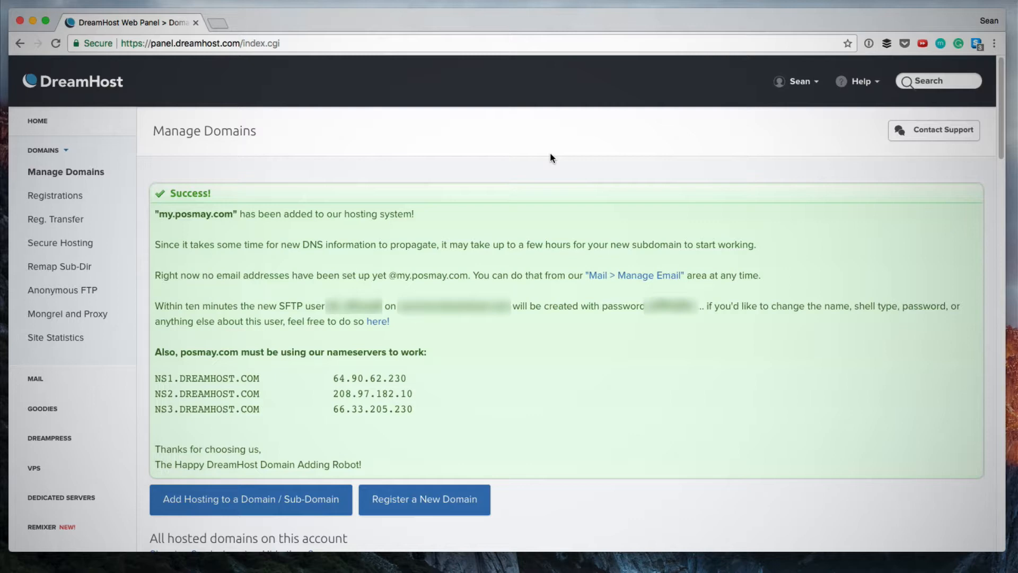
pyautogui.moveTo(566, 126)
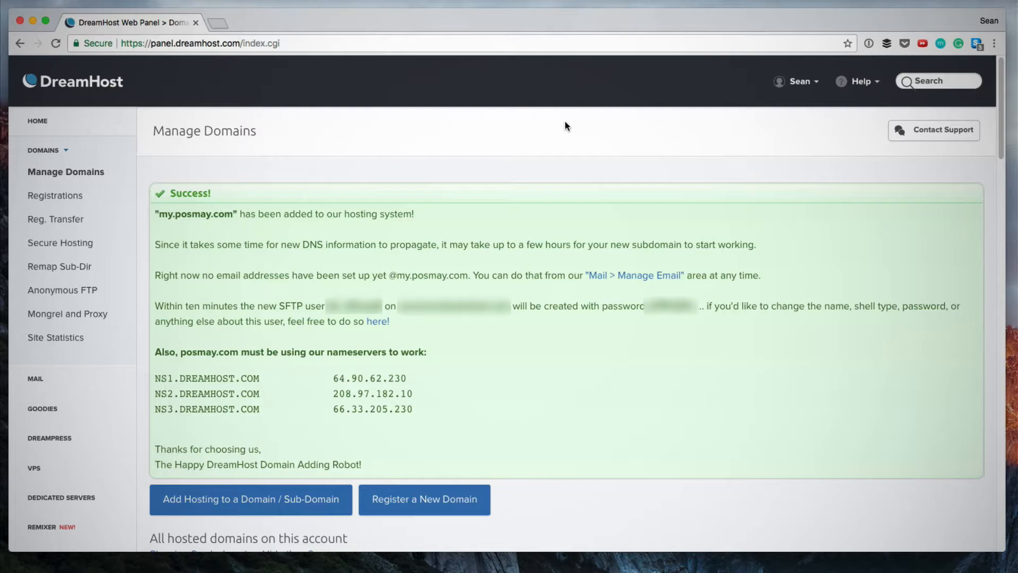
pyautogui.moveTo(459, 123)
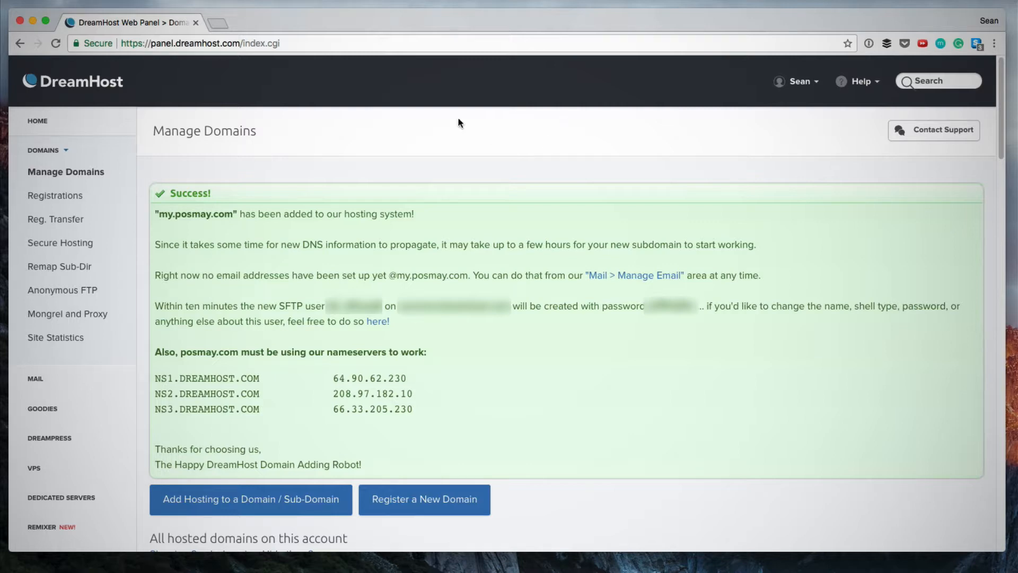
pyautogui.moveTo(447, 120)
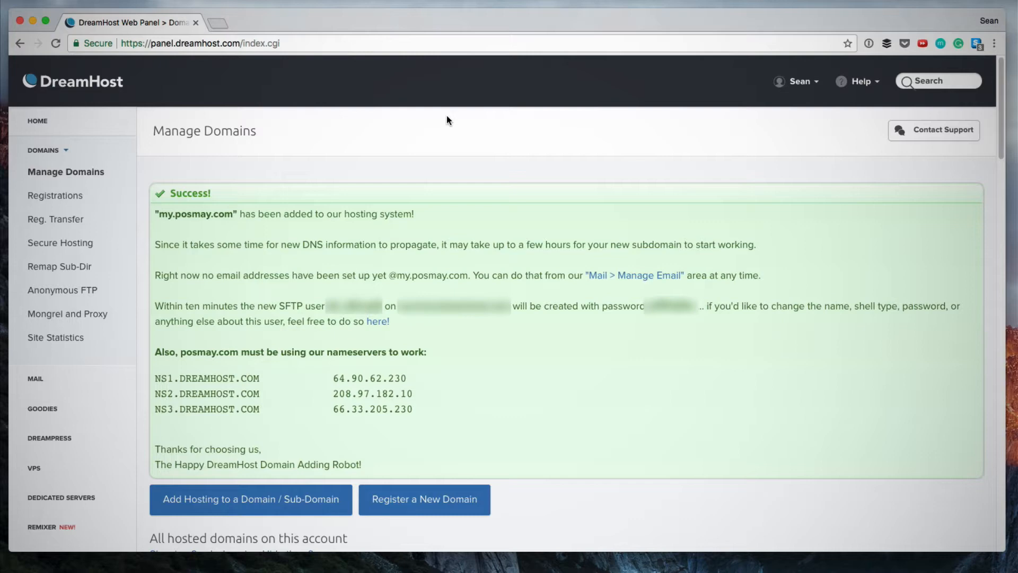
pyautogui.moveTo(407, 126)
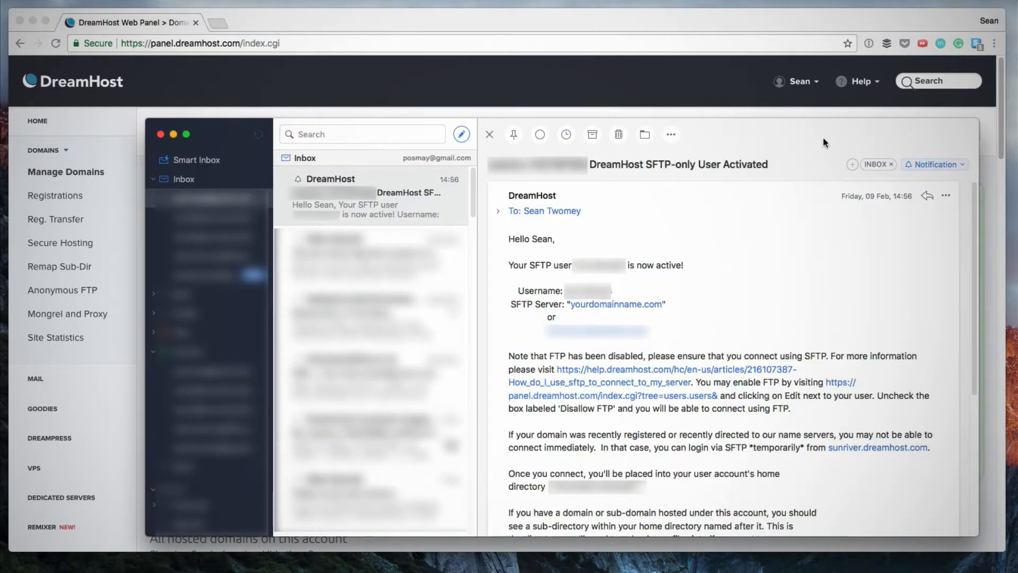
pyautogui.moveTo(364, 207)
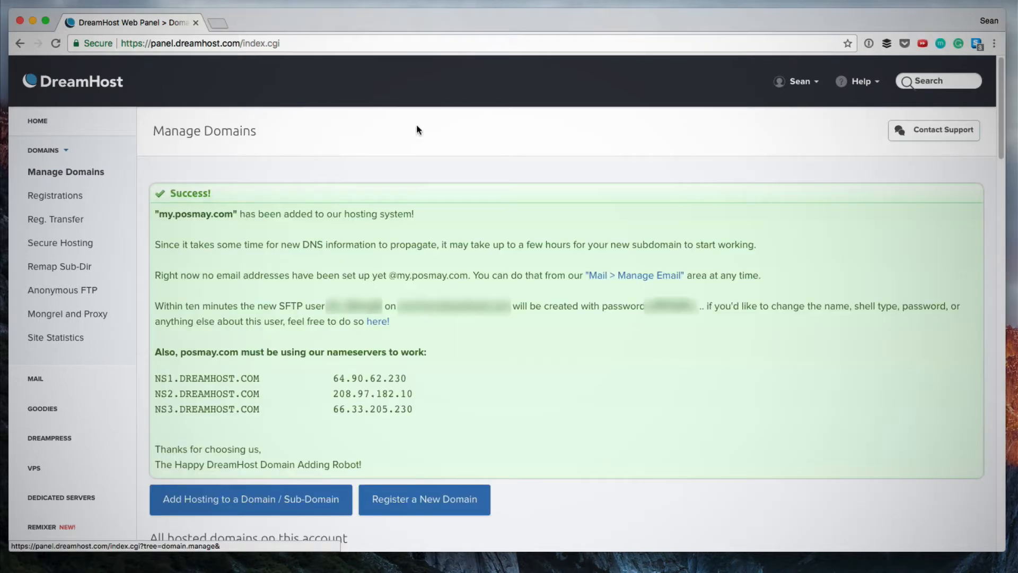
# Step: Return to the Manage Domains listing after checking the SFTP-only User Activated email
pyautogui.click(65, 172)
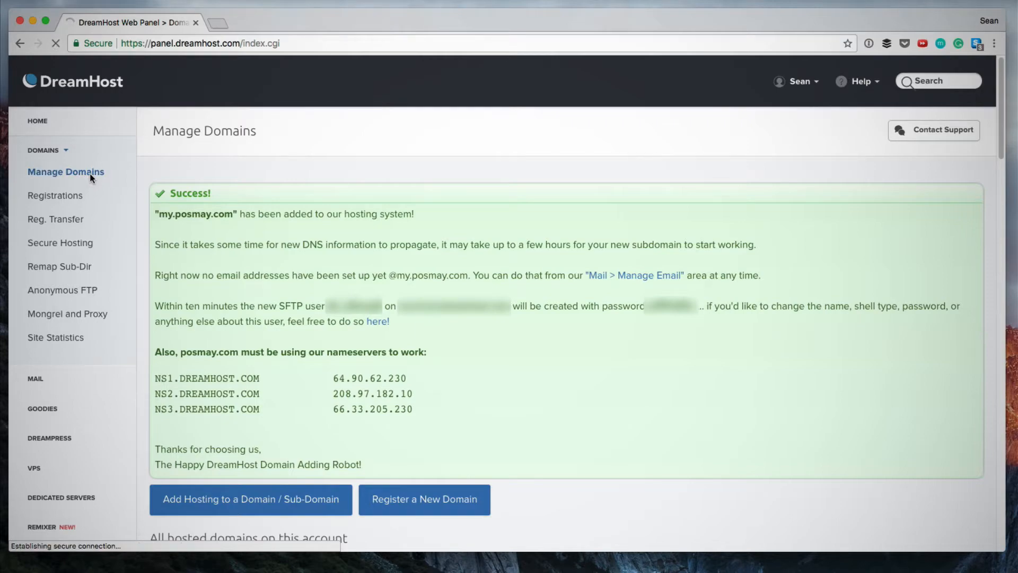